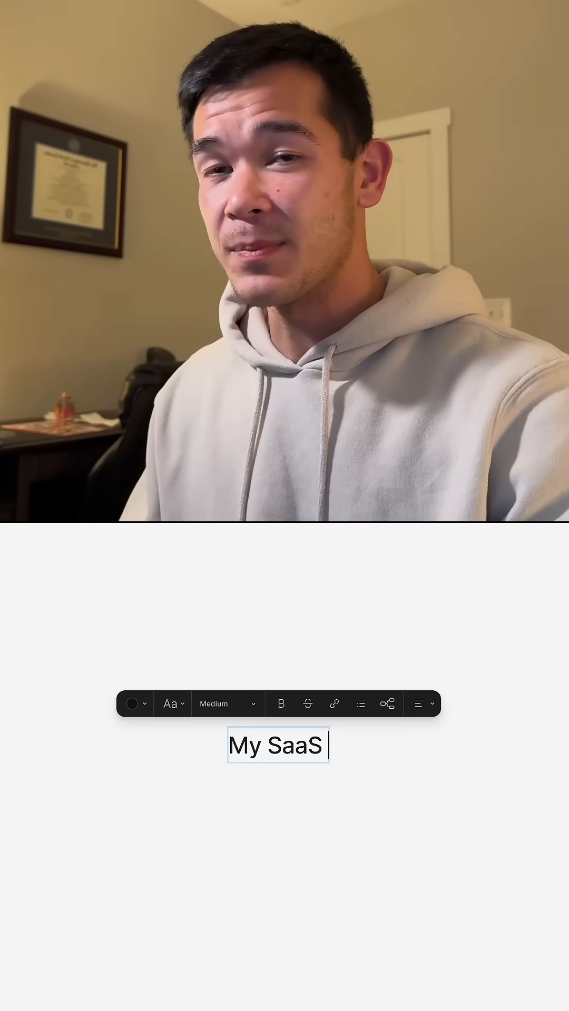
type("Tech")
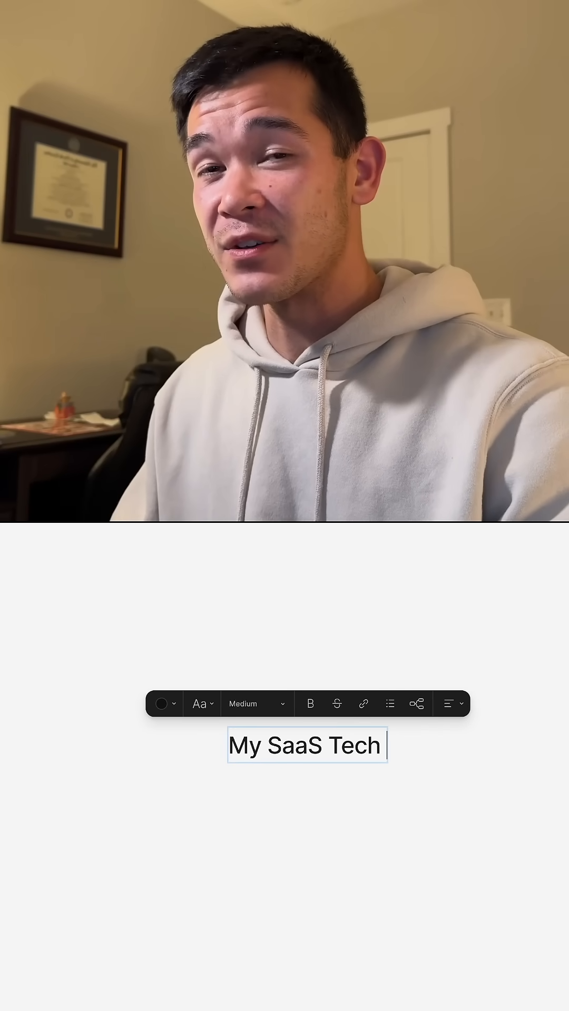
type("Stack")
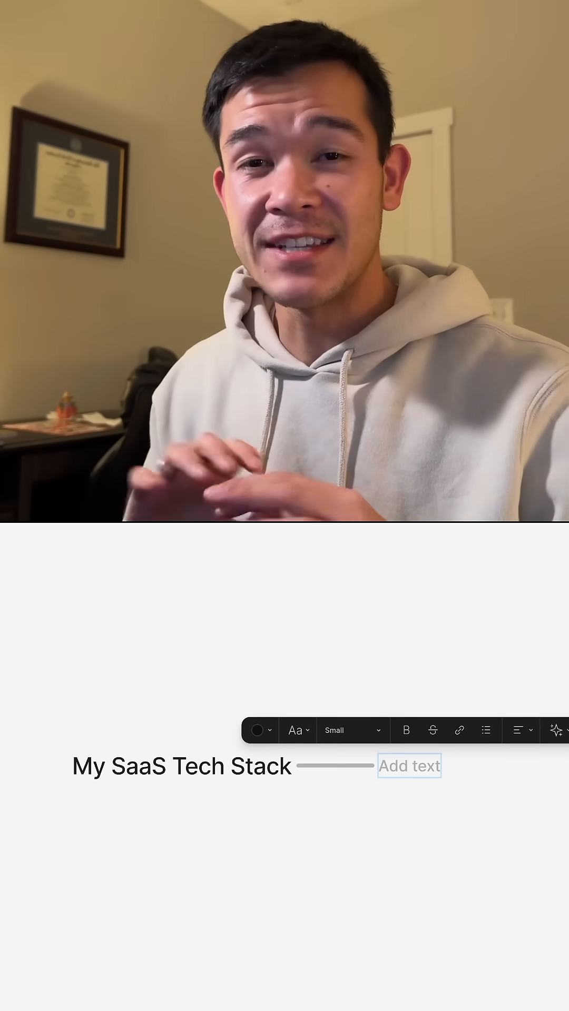
type("Bac")
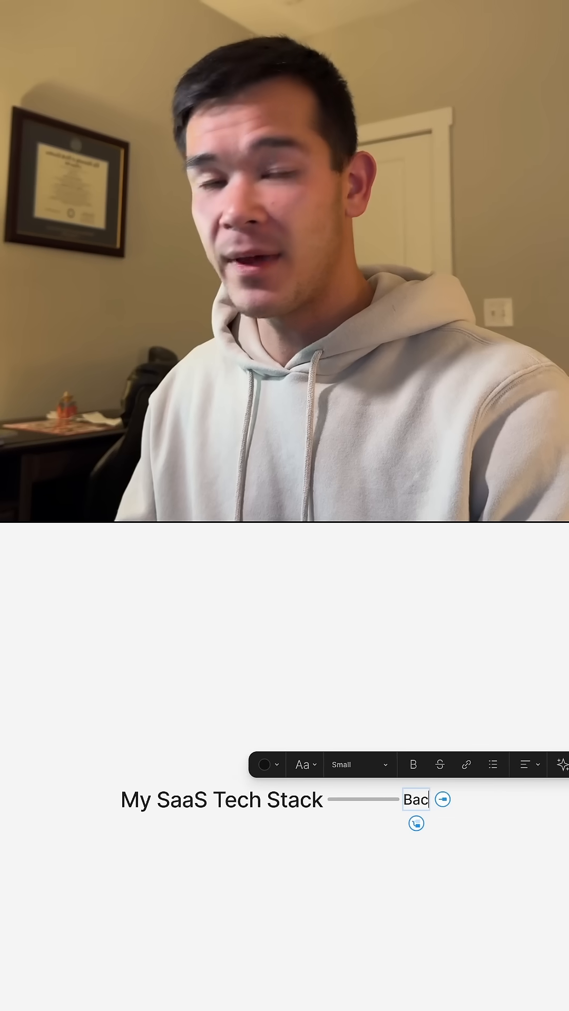